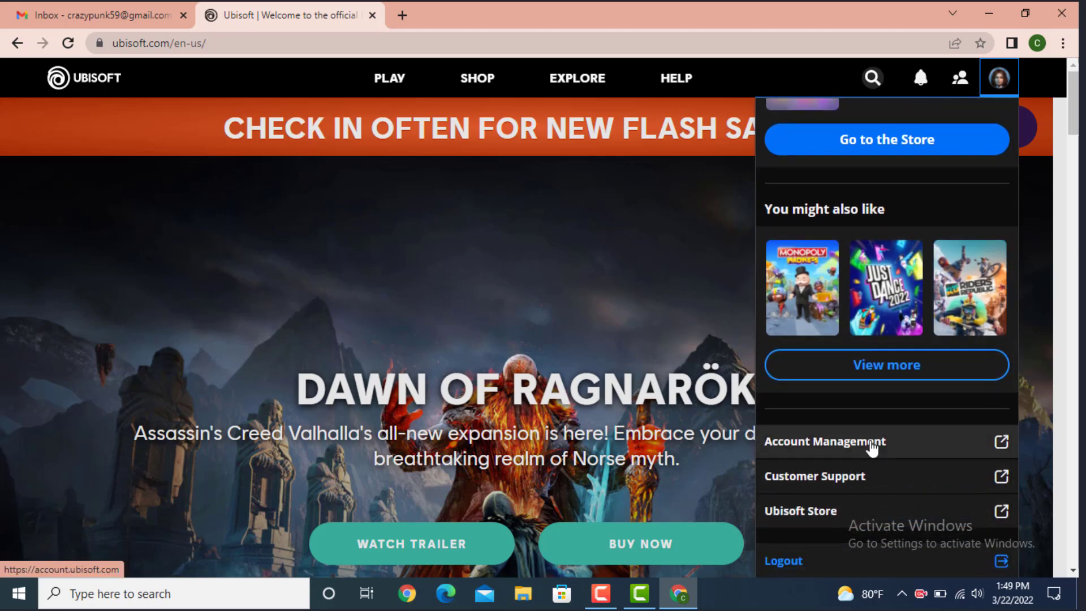
# - Choose Account Management from the Ubisoft profile dropdown to open the dashboard
pyautogui.click(823, 441)
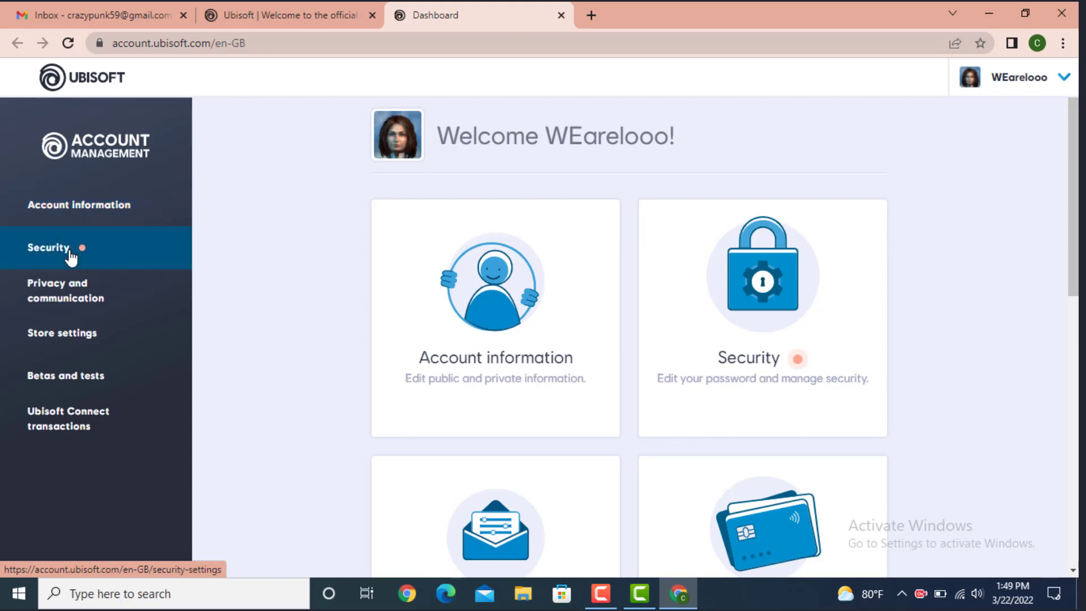
# - Go to the Security page showing password and 2-step verification settings
pyautogui.click(48, 248)
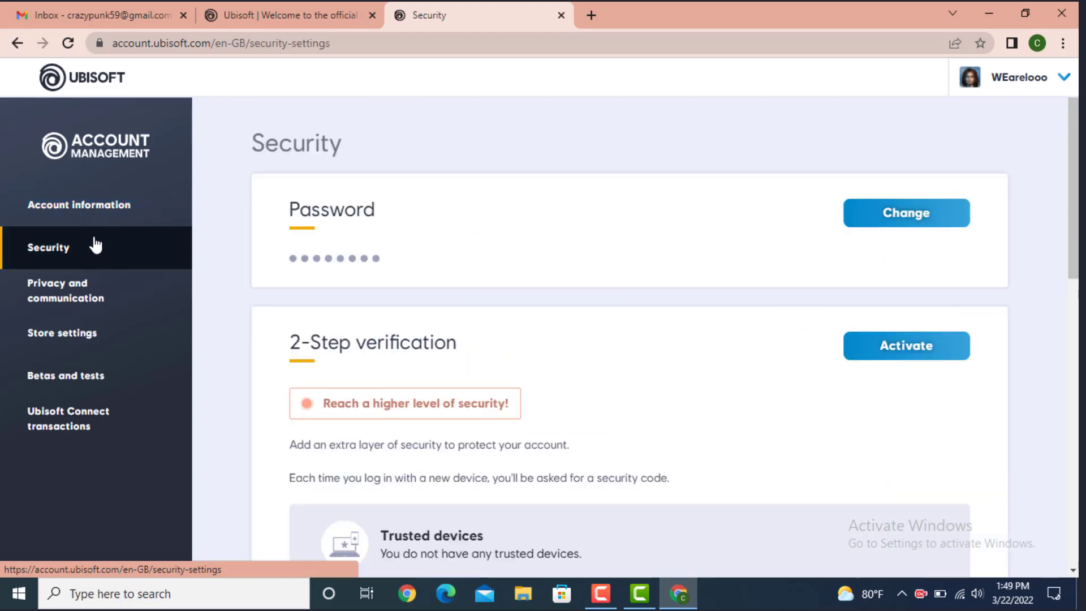
pyautogui.moveTo(325, 228)
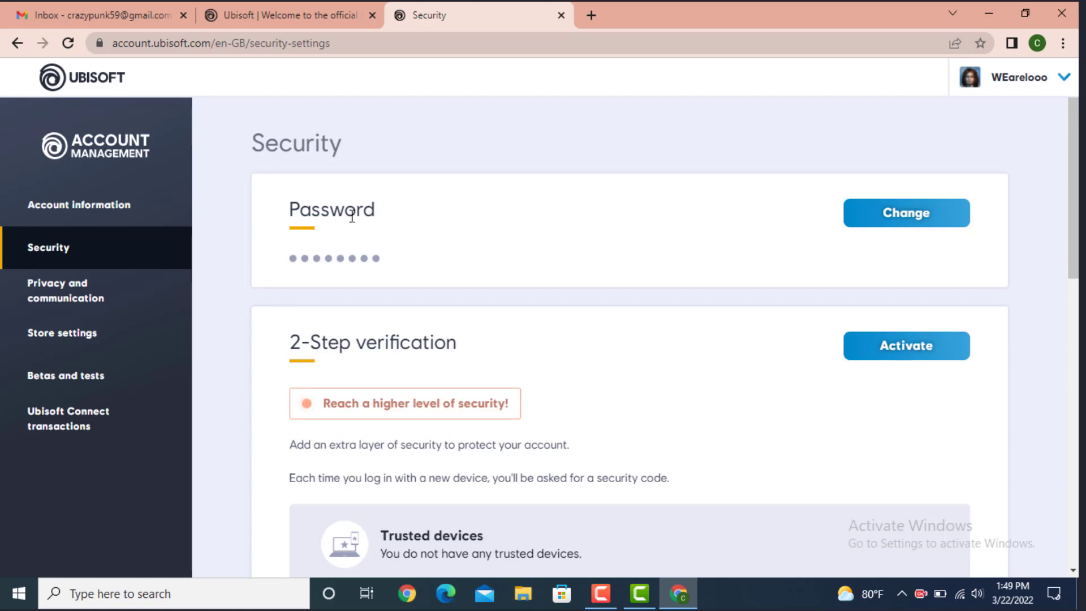
pyautogui.moveTo(888, 213)
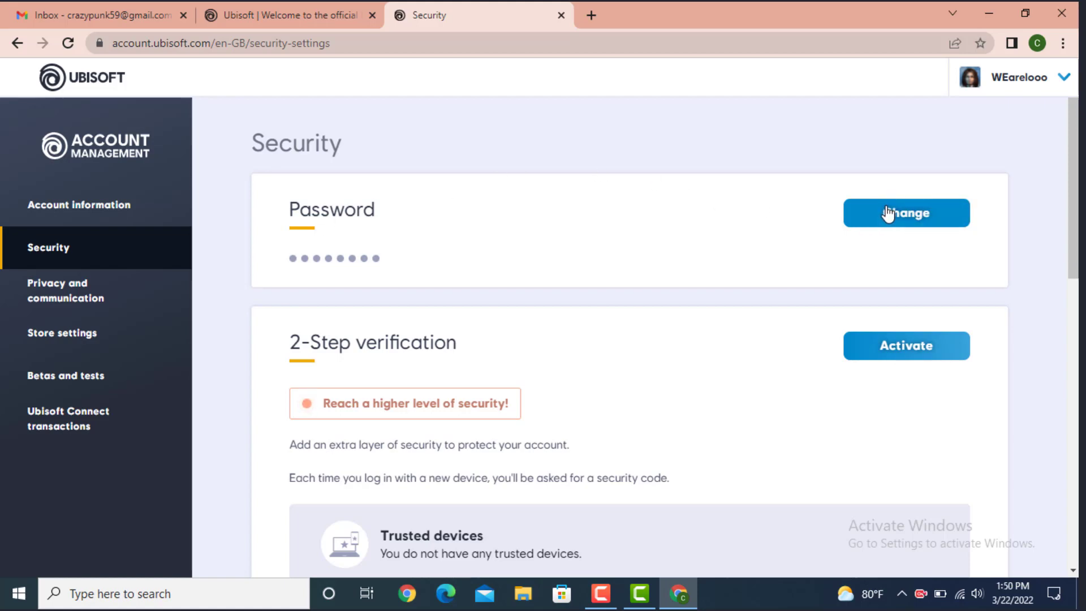
pyautogui.moveTo(863, 115)
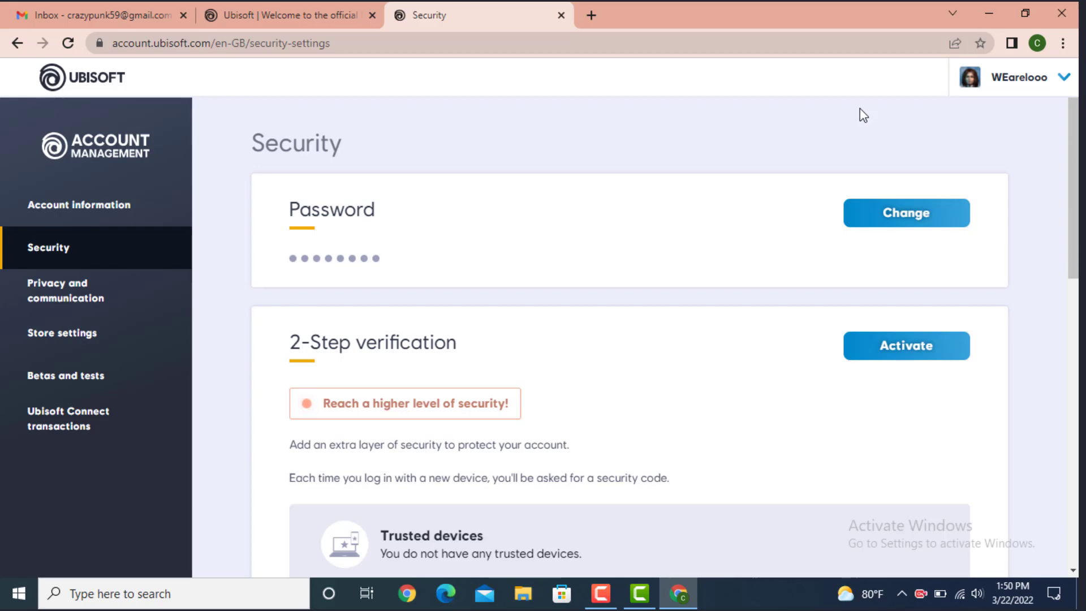
pyautogui.moveTo(623, 216)
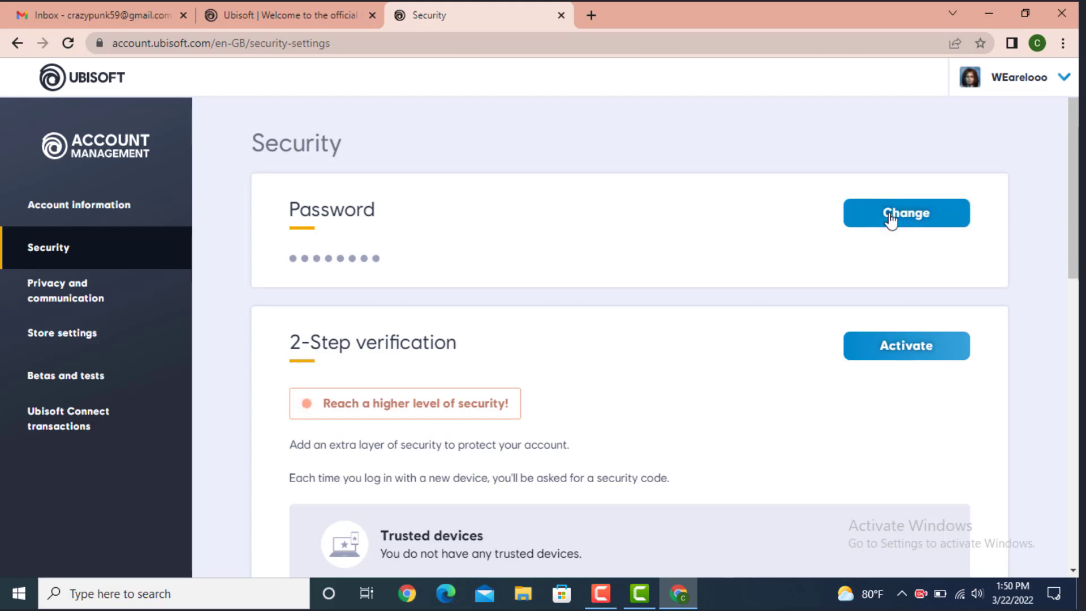
# - Request a password change email from the Security page and dismiss the sent confirmation
pyautogui.click(905, 213)
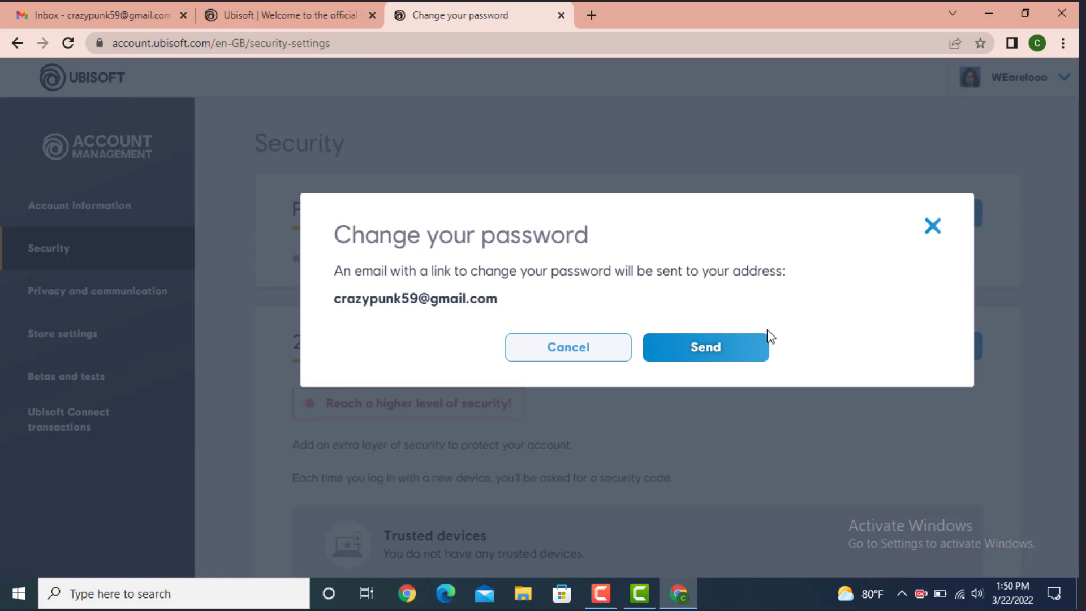
pyautogui.click(706, 347)
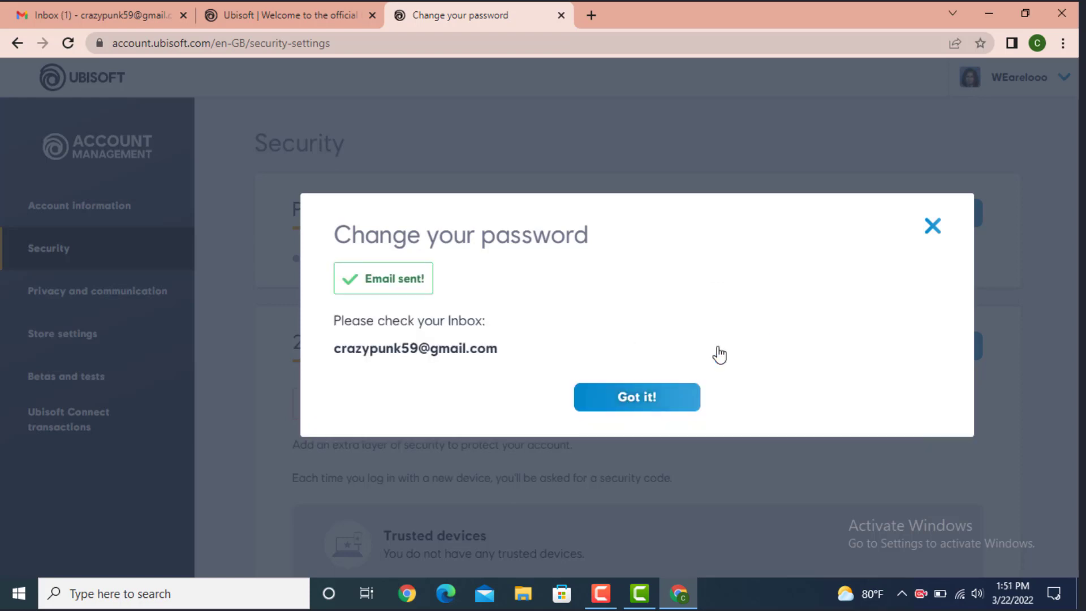
pyautogui.click(101, 14)
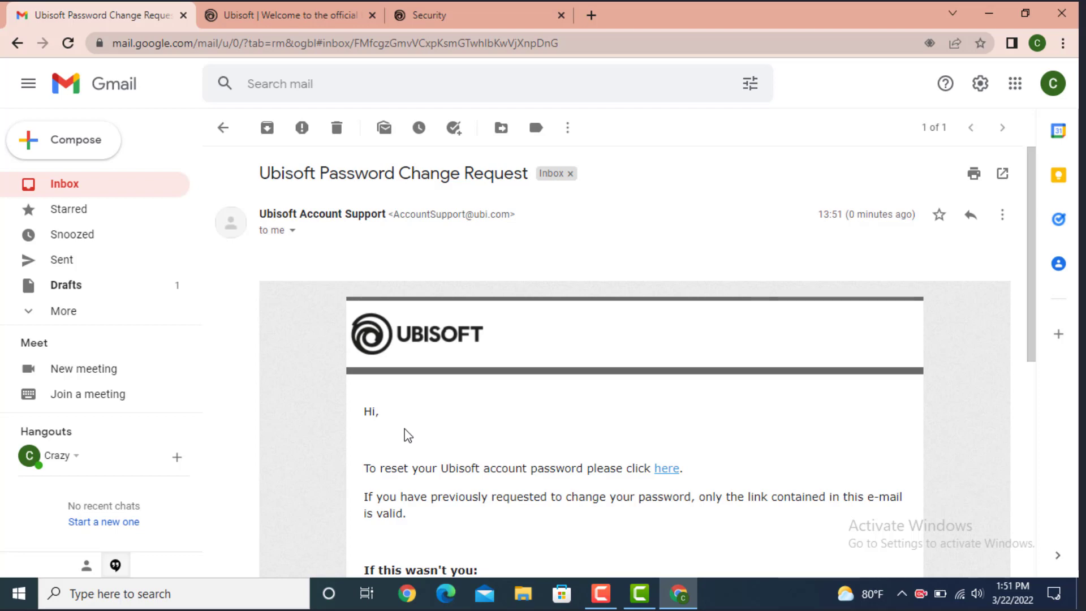
# - Follow the 'here' link in the Ubisoft Password Change Request email
pyautogui.click(665, 468)
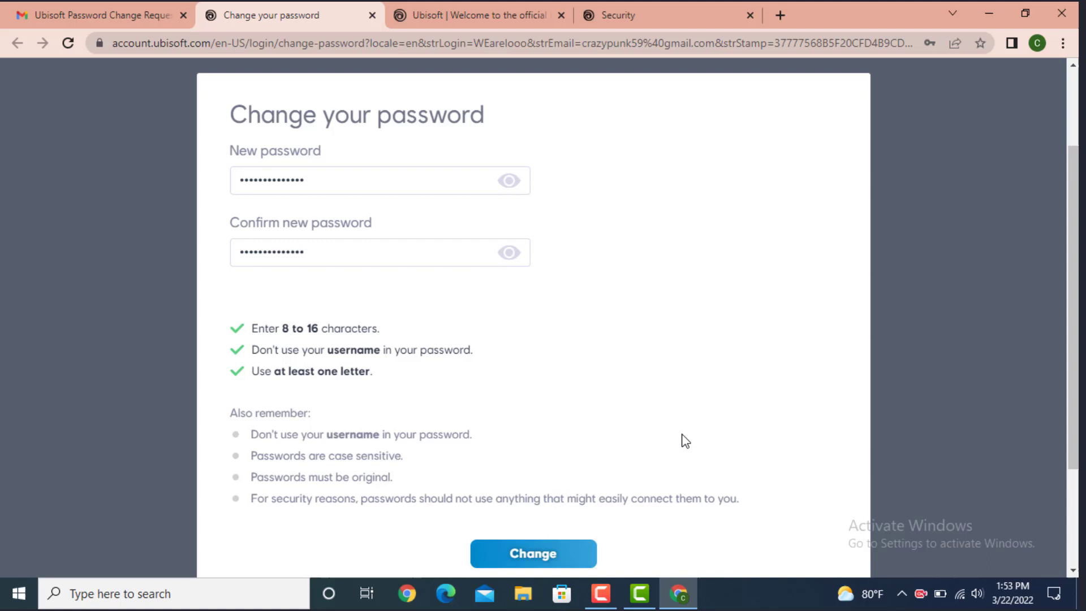
# - Submit the new password and dismiss the password-updated confirmation
pyautogui.click(533, 553)
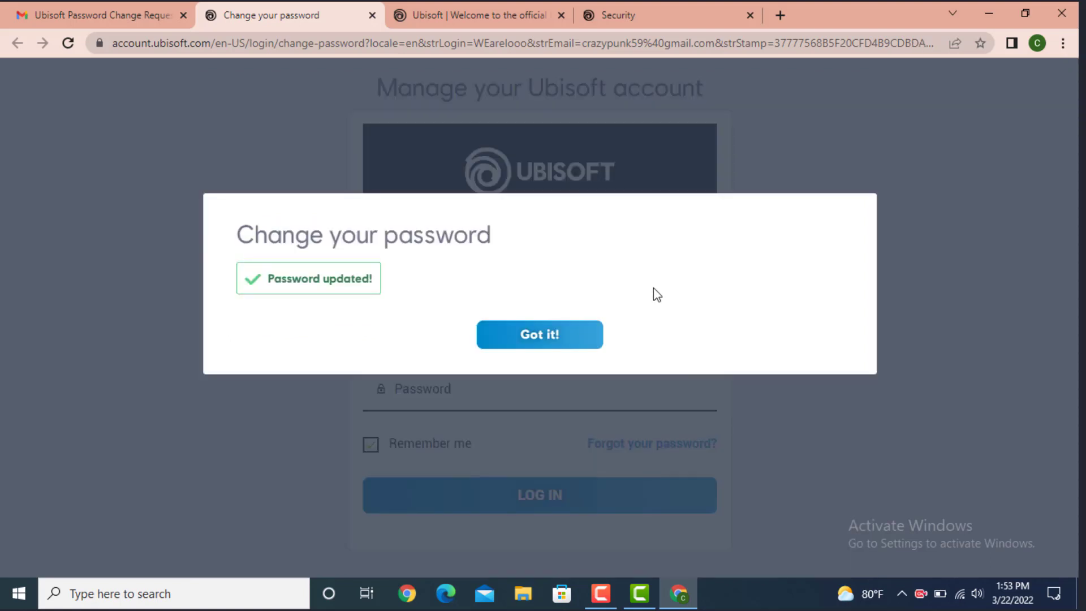
pyautogui.moveTo(638, 299)
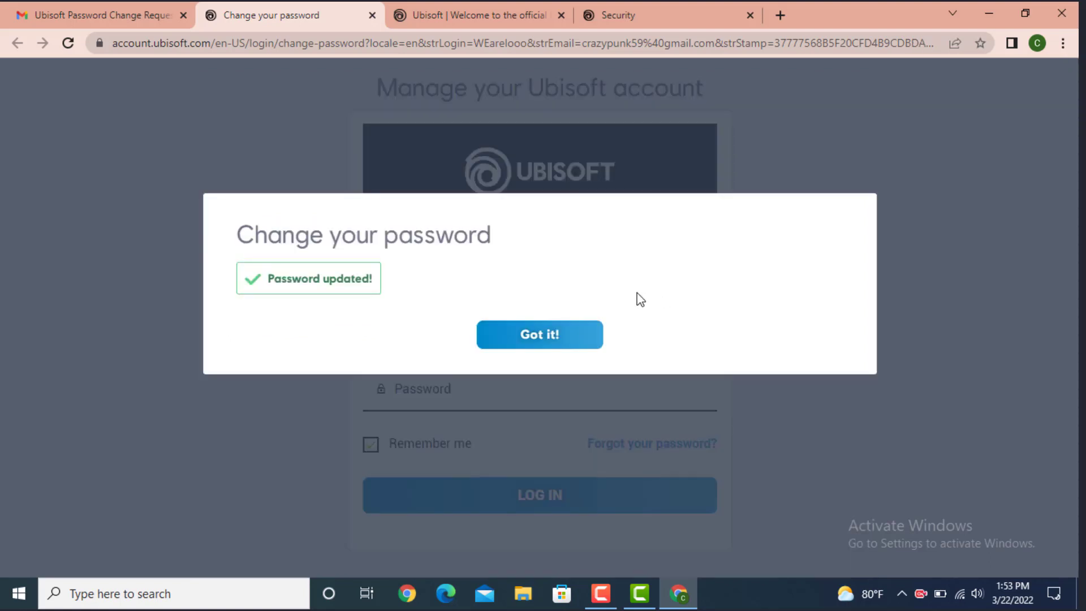
pyautogui.click(539, 334)
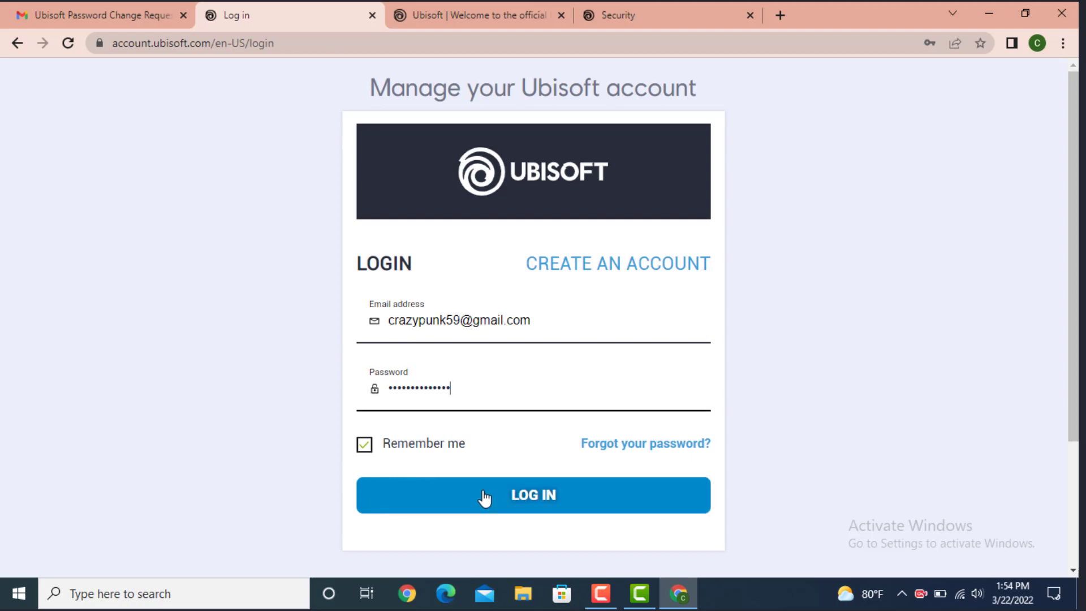
# - Log in with the account email and new password to reach the dashboard
pyautogui.click(532, 494)
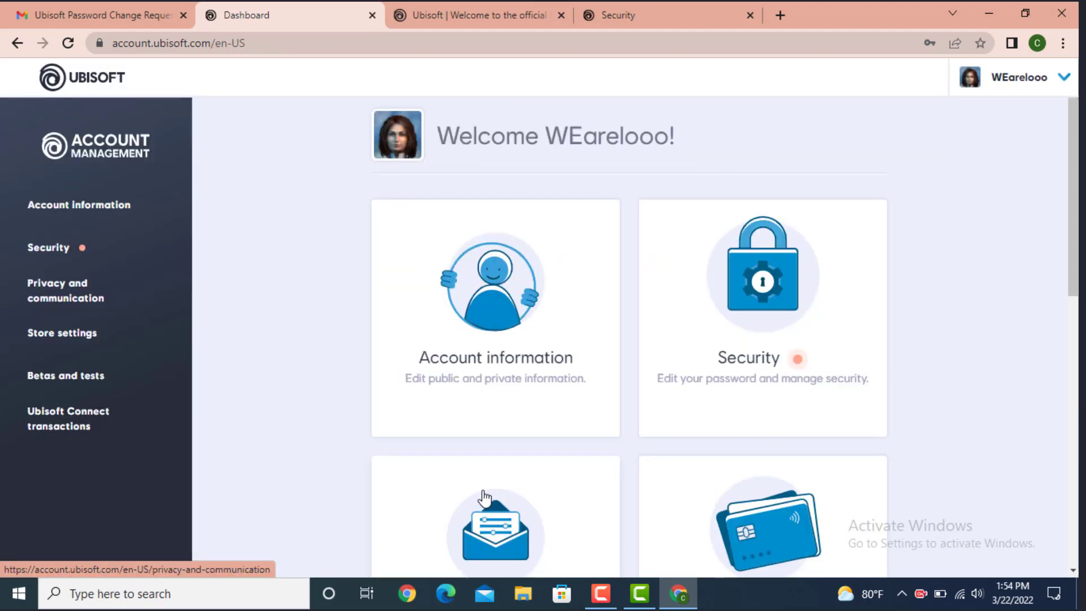